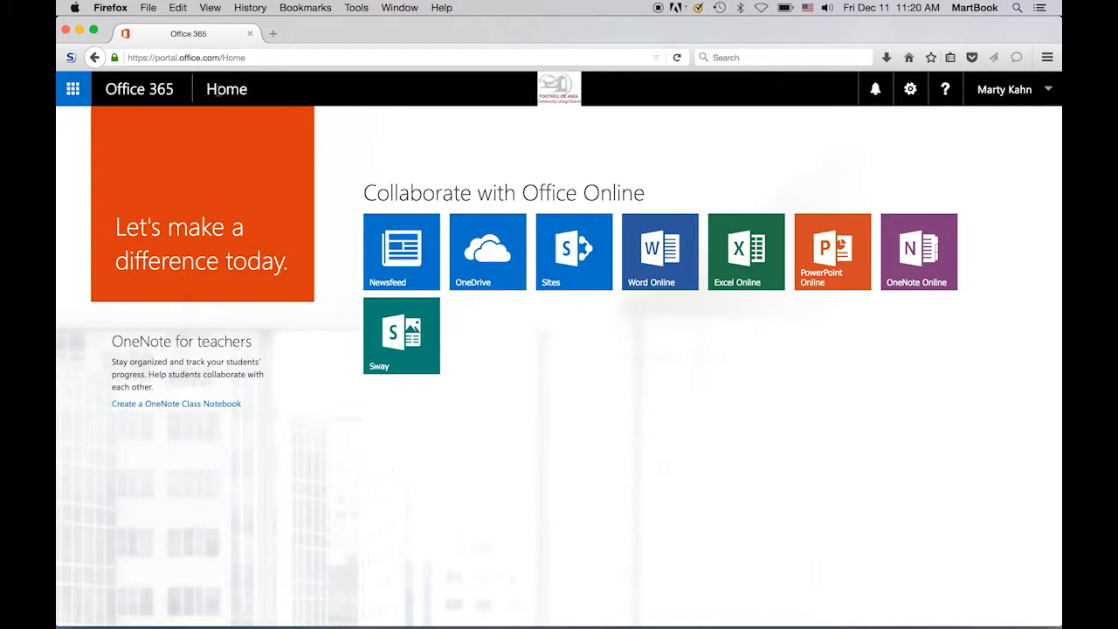
pyautogui.moveTo(875, 89)
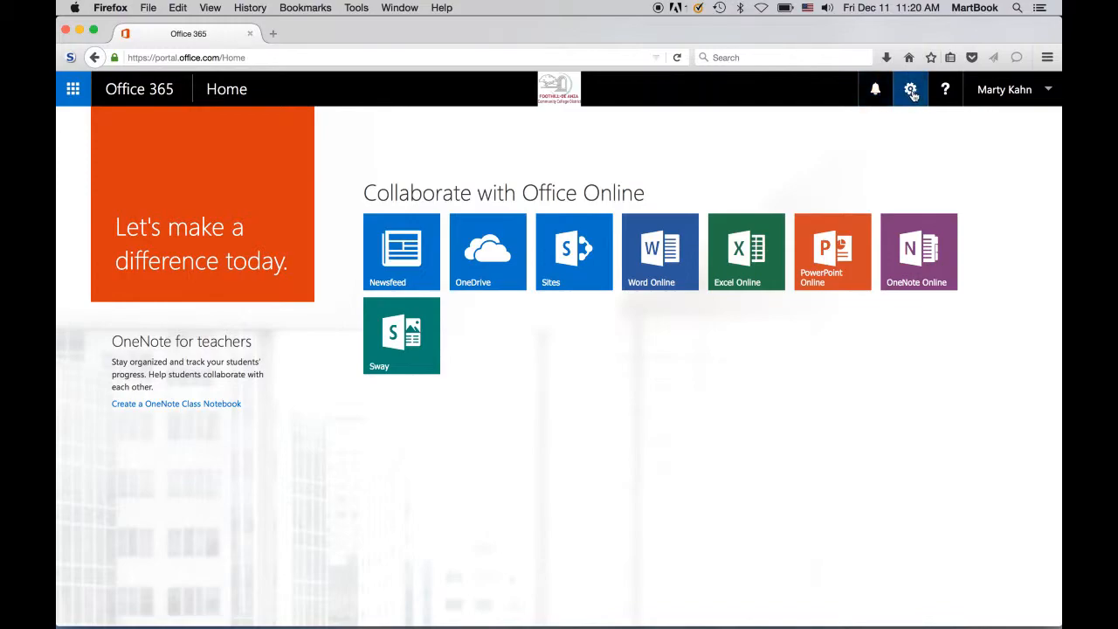
pyautogui.moveTo(911, 89)
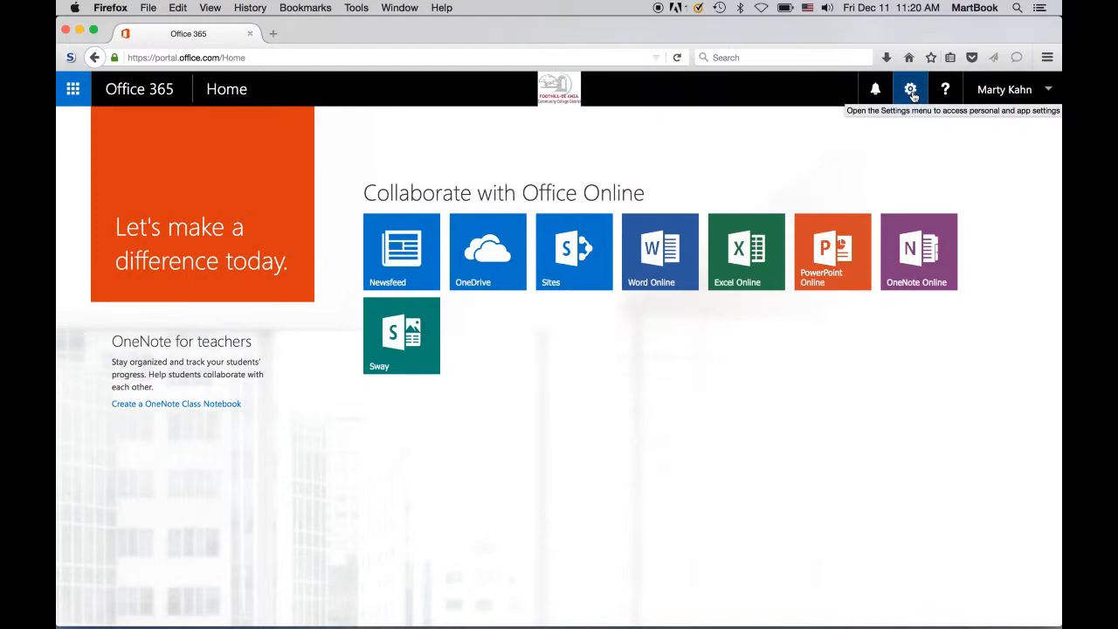
pyautogui.moveTo(944, 89)
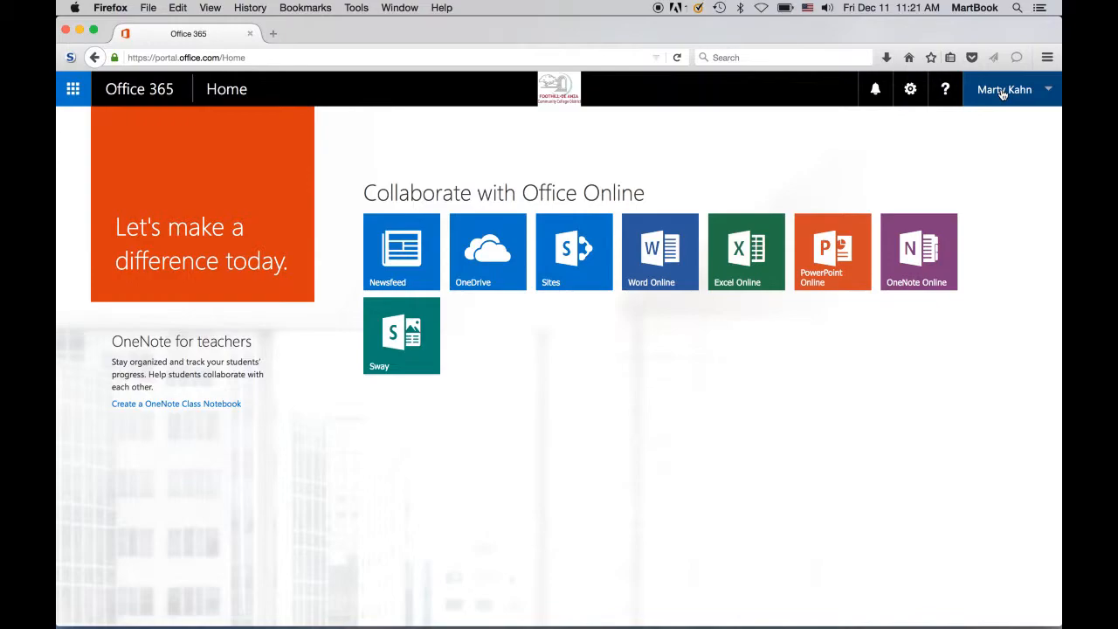
pyautogui.moveTo(401, 251)
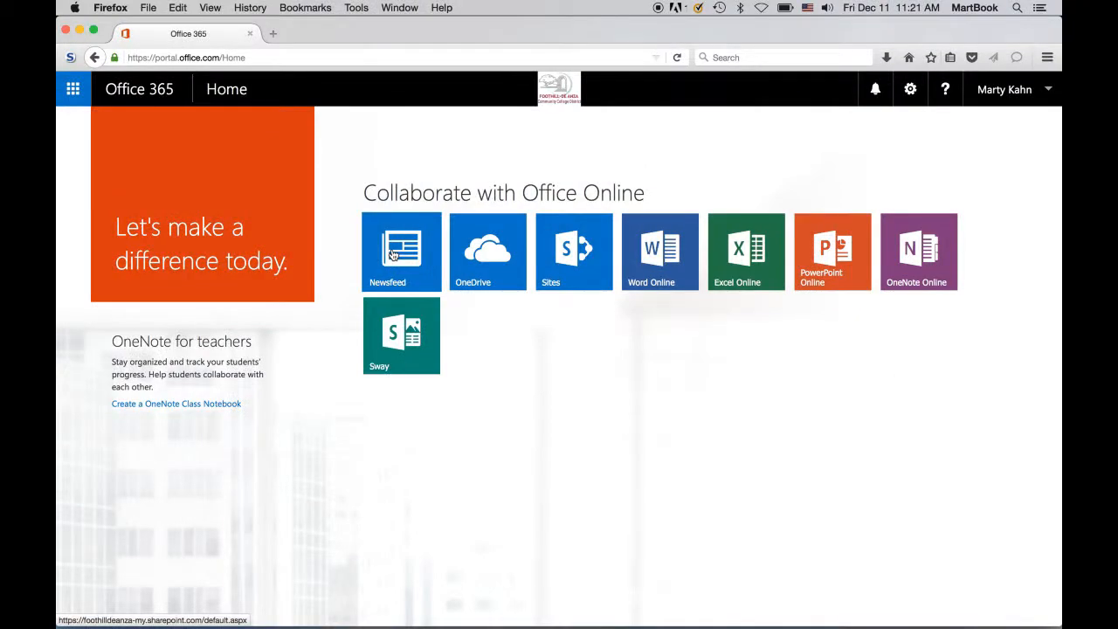